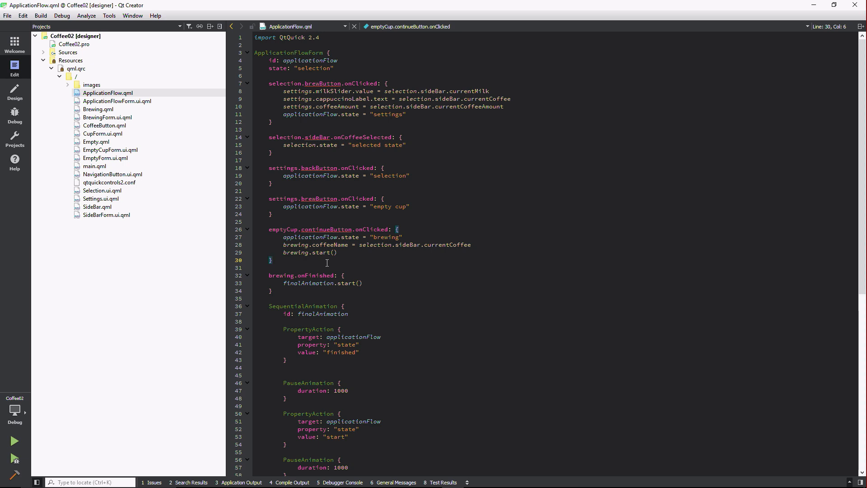
mouse_move(318, 369)
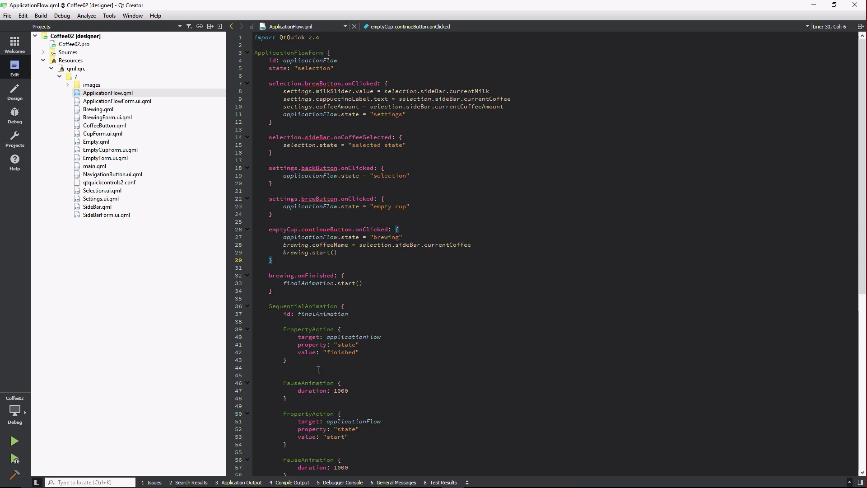
mouse_move(323, 398)
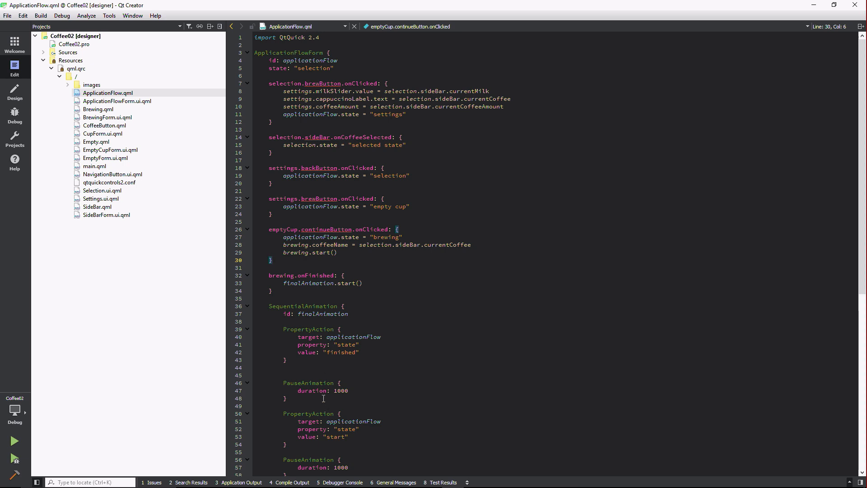
Review the continueButton handler in ApplicationFlow.qml, then open EmptyForm.ui.qml in the designer
click(270, 260)
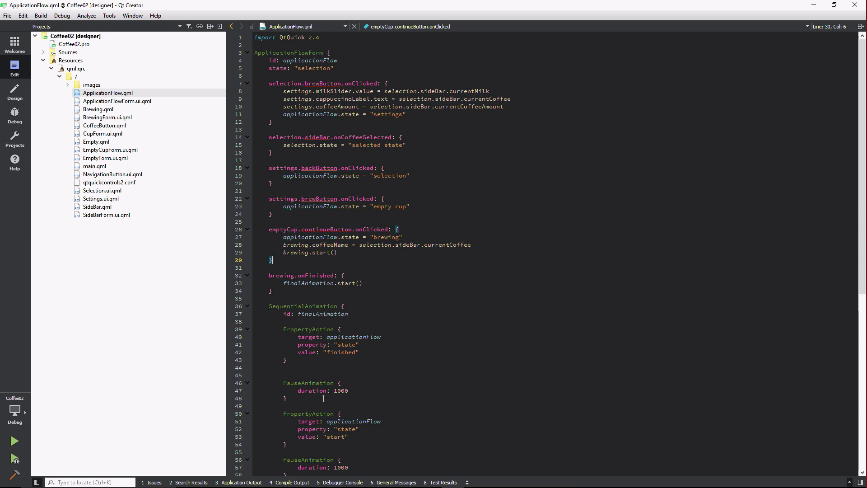
mouse_move(332, 229)
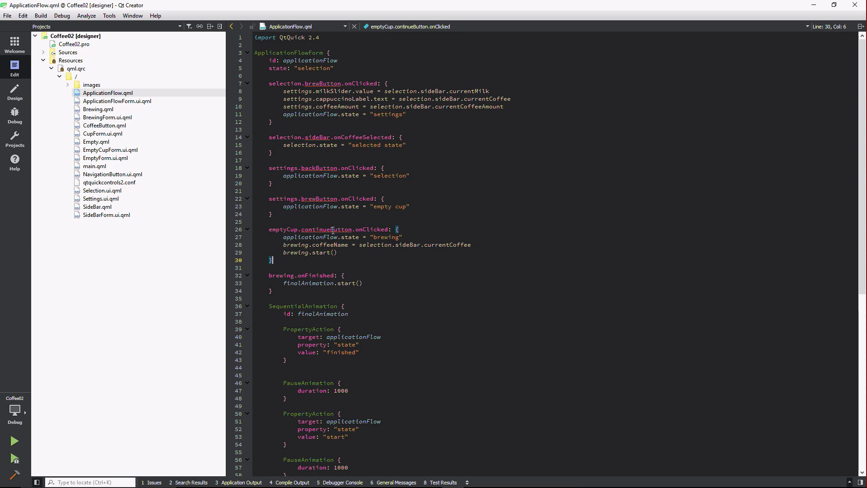
mouse_move(332, 229)
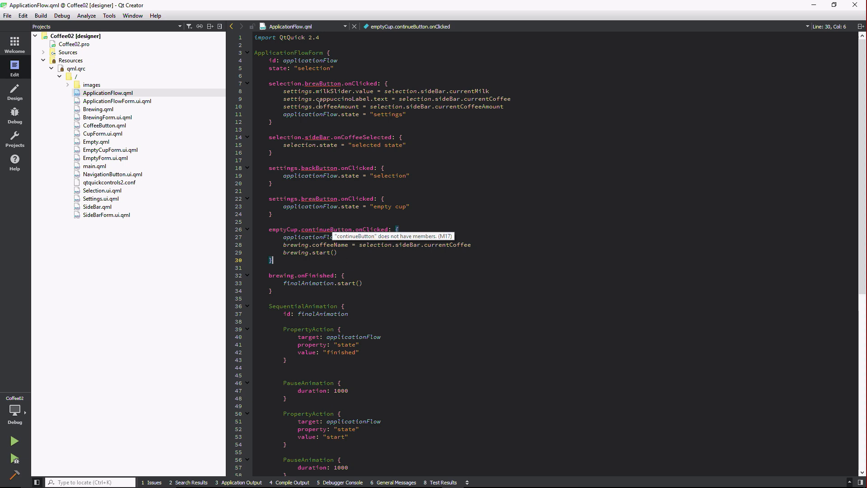
click(105, 159)
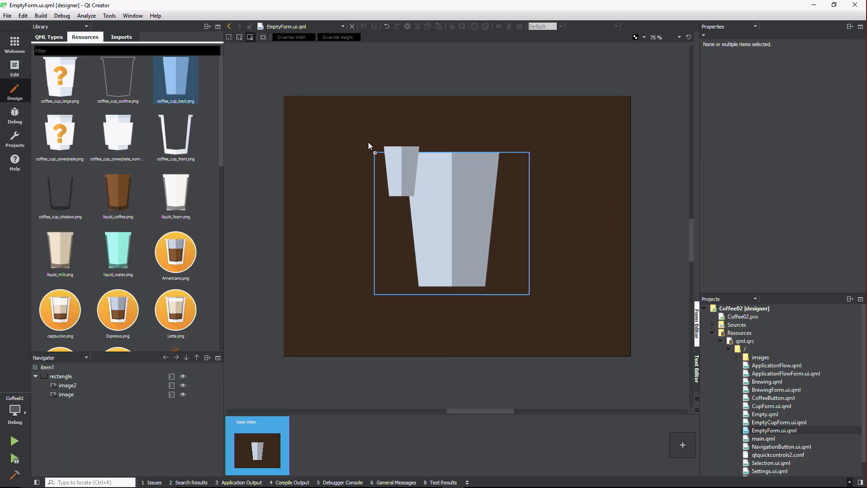
Add another cup image layer to EmptyForm.ui.qml, then open Settings.ui.qml
click(66, 394)
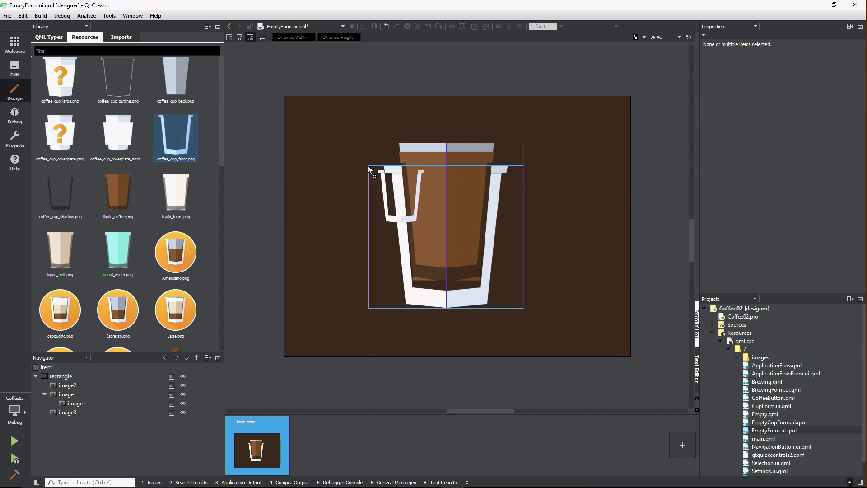
click(86, 412)
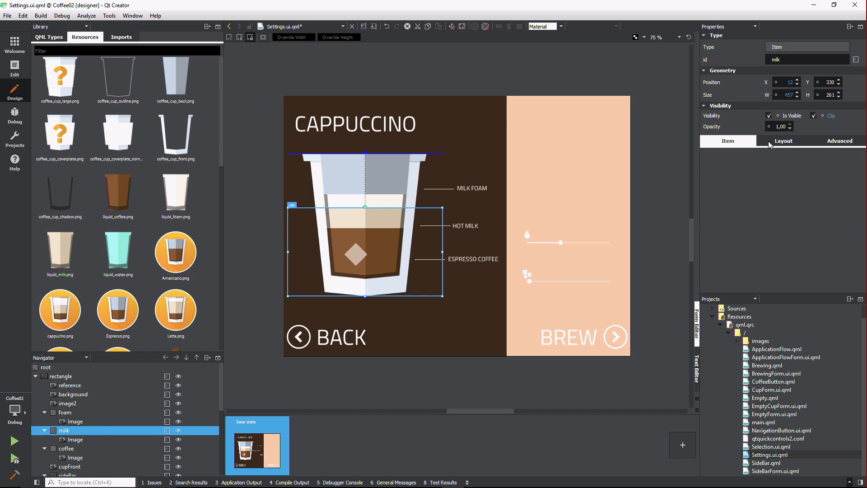
Bind the milk layer's anchor margin to the milk slider's value
click(783, 141)
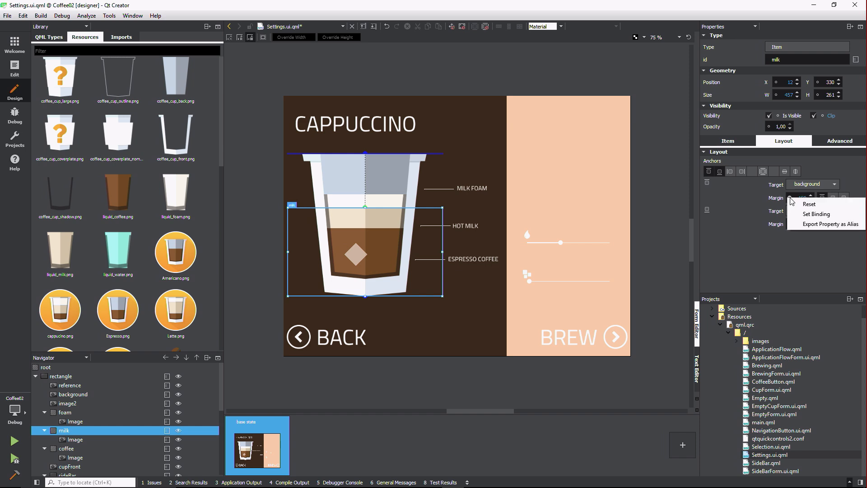
click(817, 214)
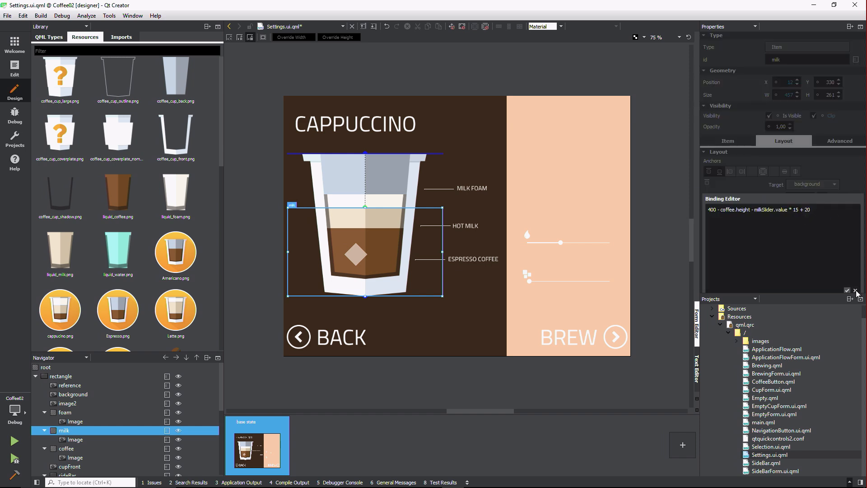
click(855, 291)
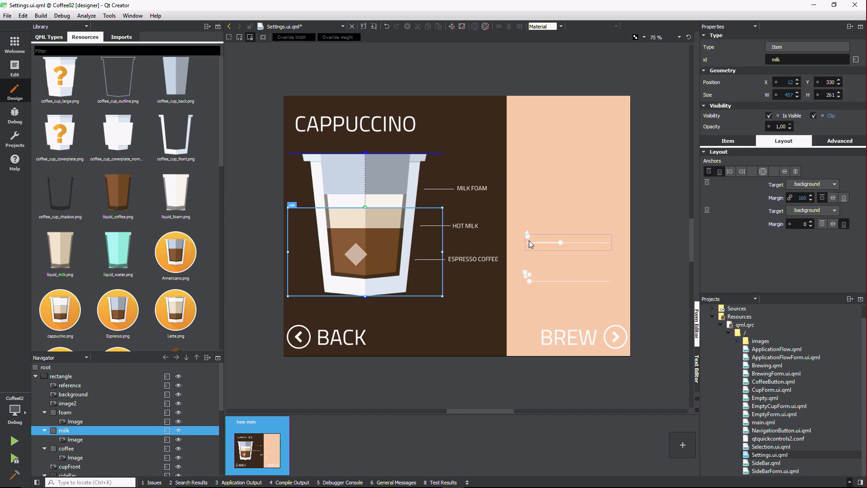
Raise milkSlider's default Value, then open BrewingForm.ui.qml
click(566, 242)
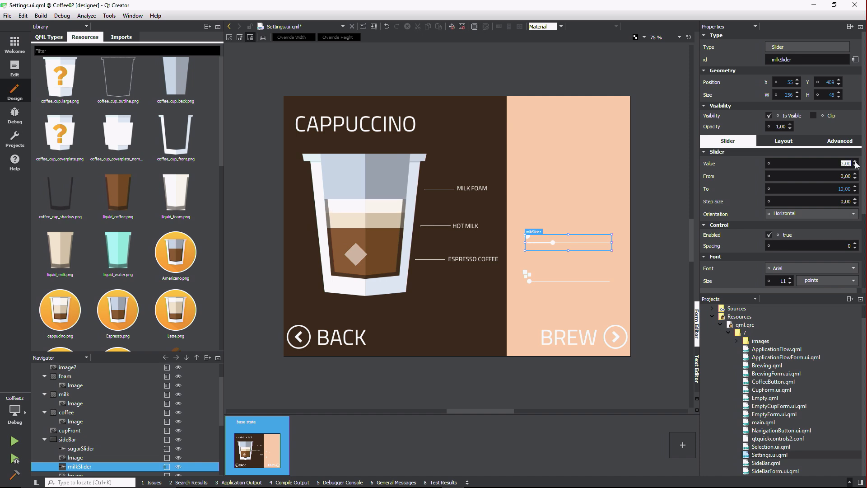
click(856, 165)
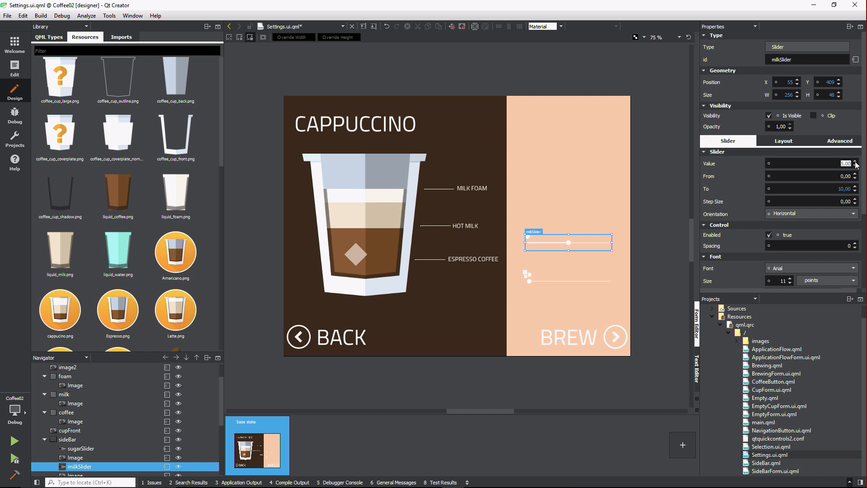
mouse_move(737, 219)
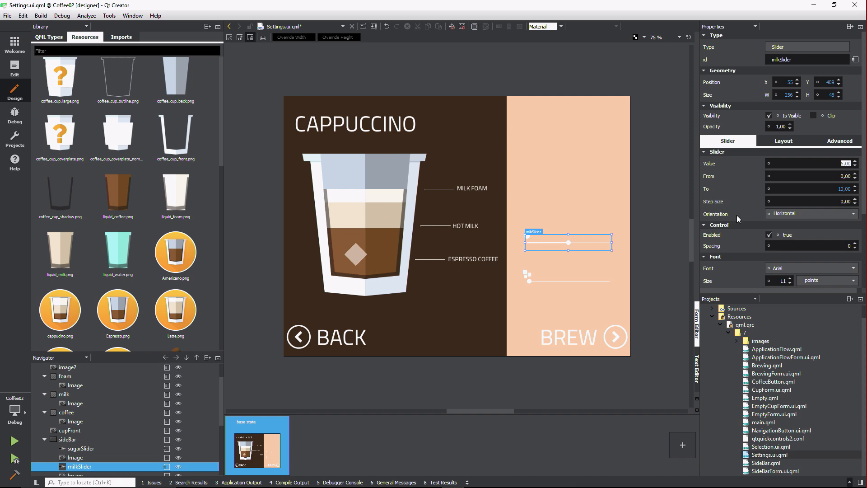
double_click(776, 373)
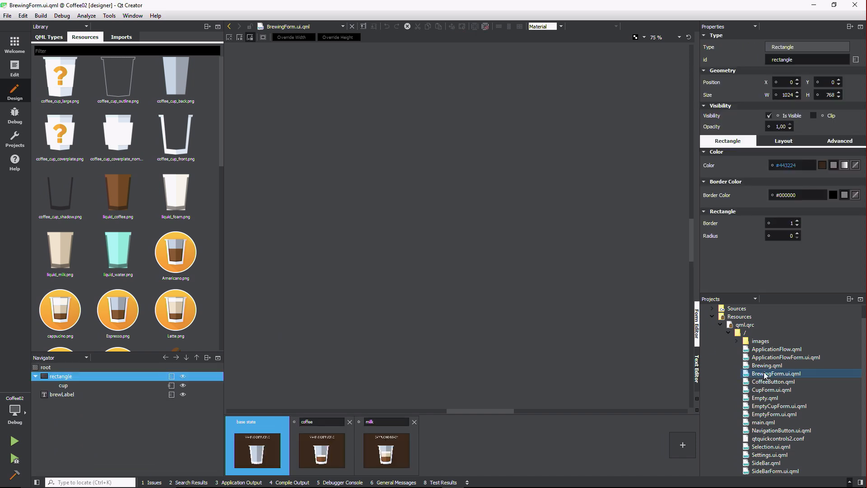
Preview BrewingForm's coffee state, then the milk state showing 'CAPPUCINO READY'
click(776, 373)
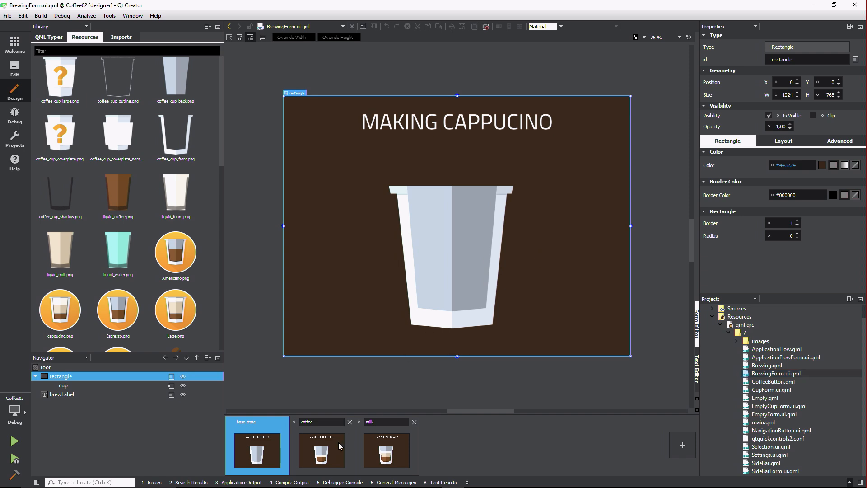
click(322, 448)
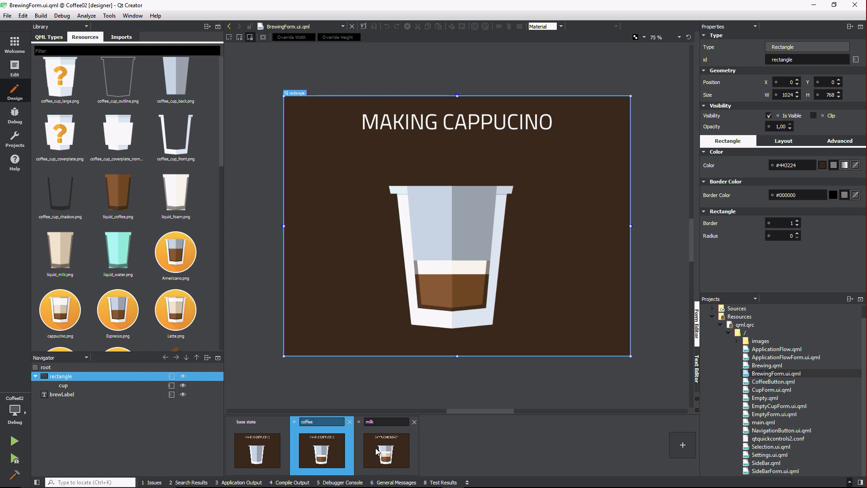
mouse_move(340, 449)
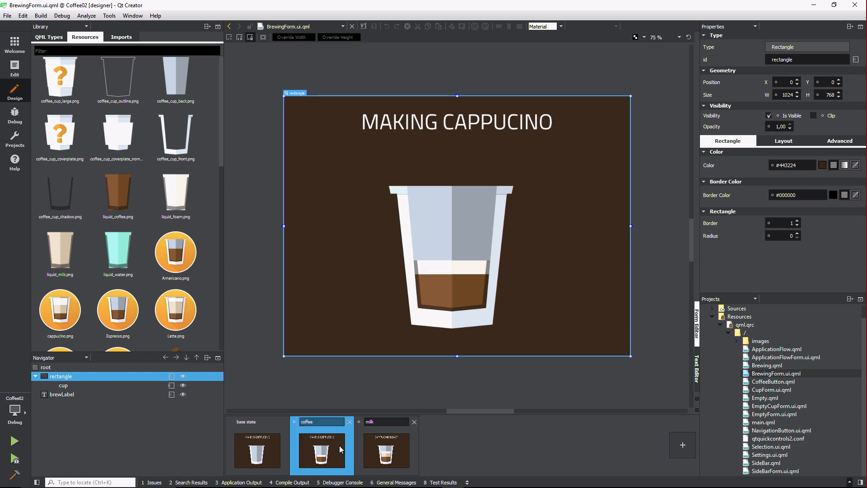
mouse_move(387, 452)
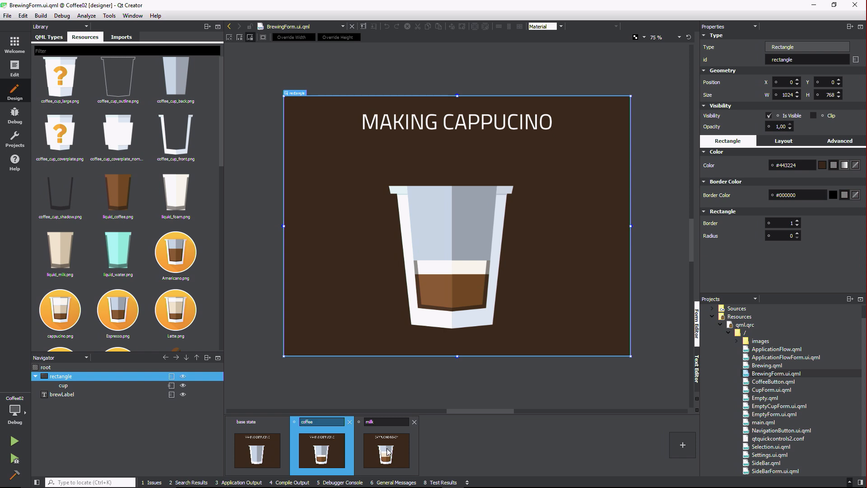
click(385, 422)
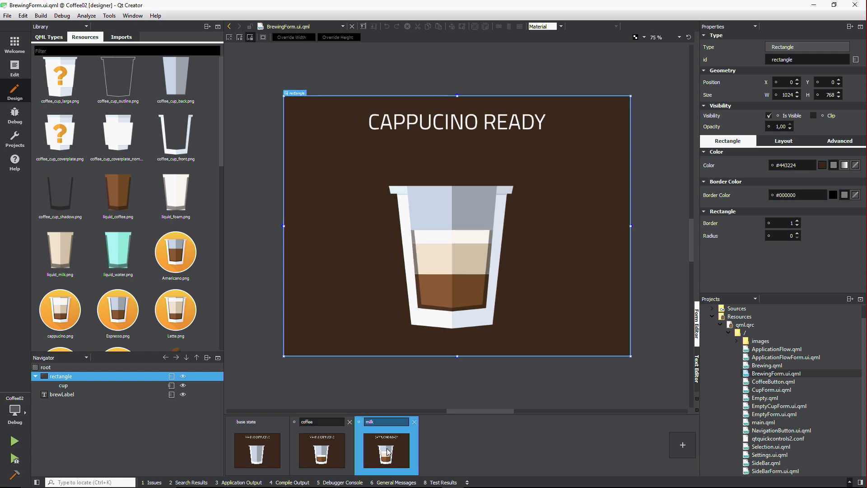